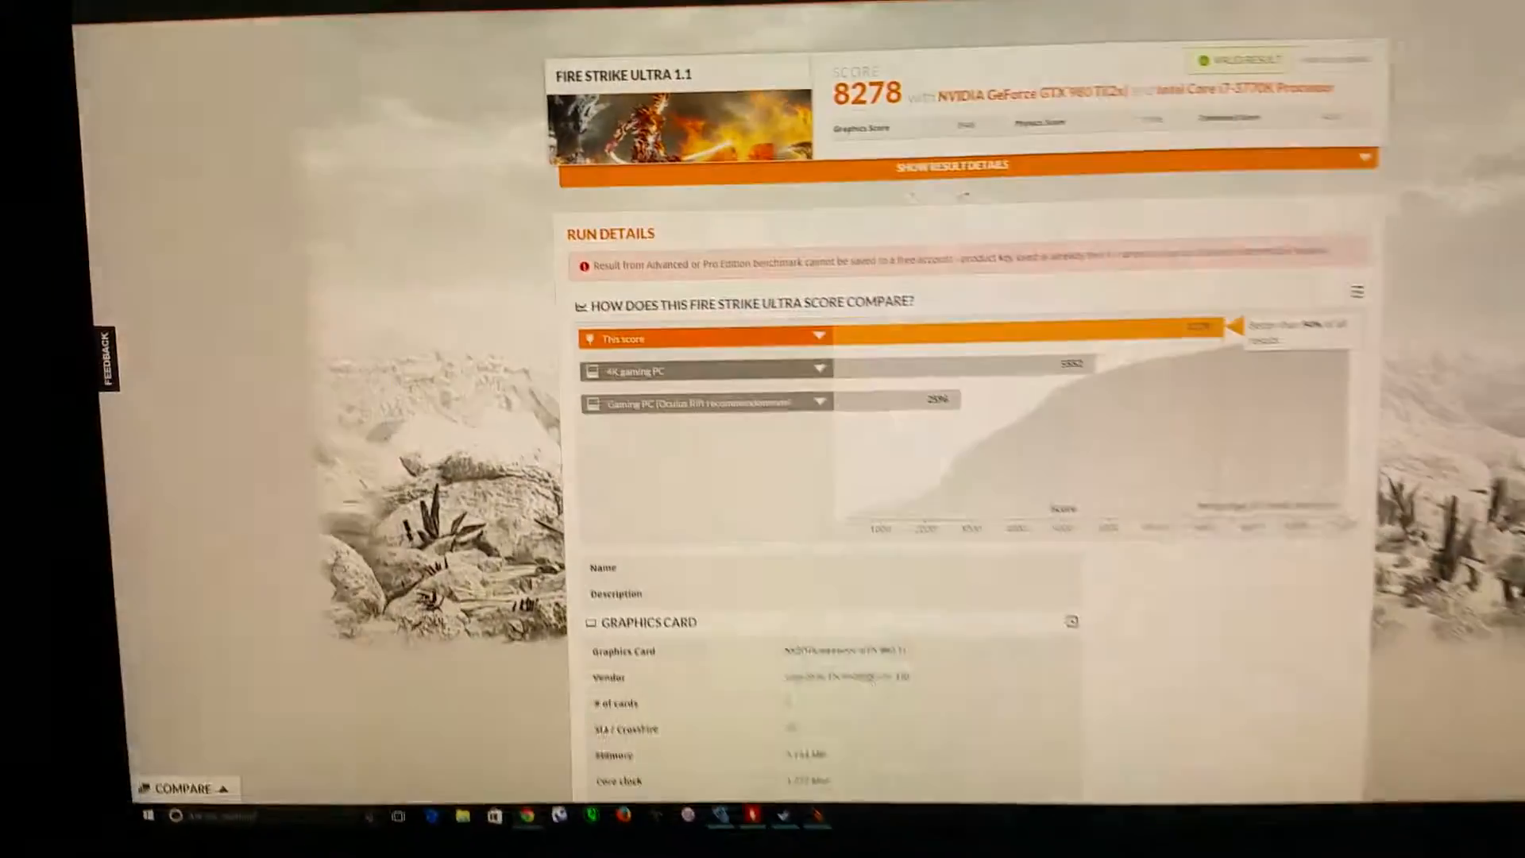
pyautogui.scroll(3)
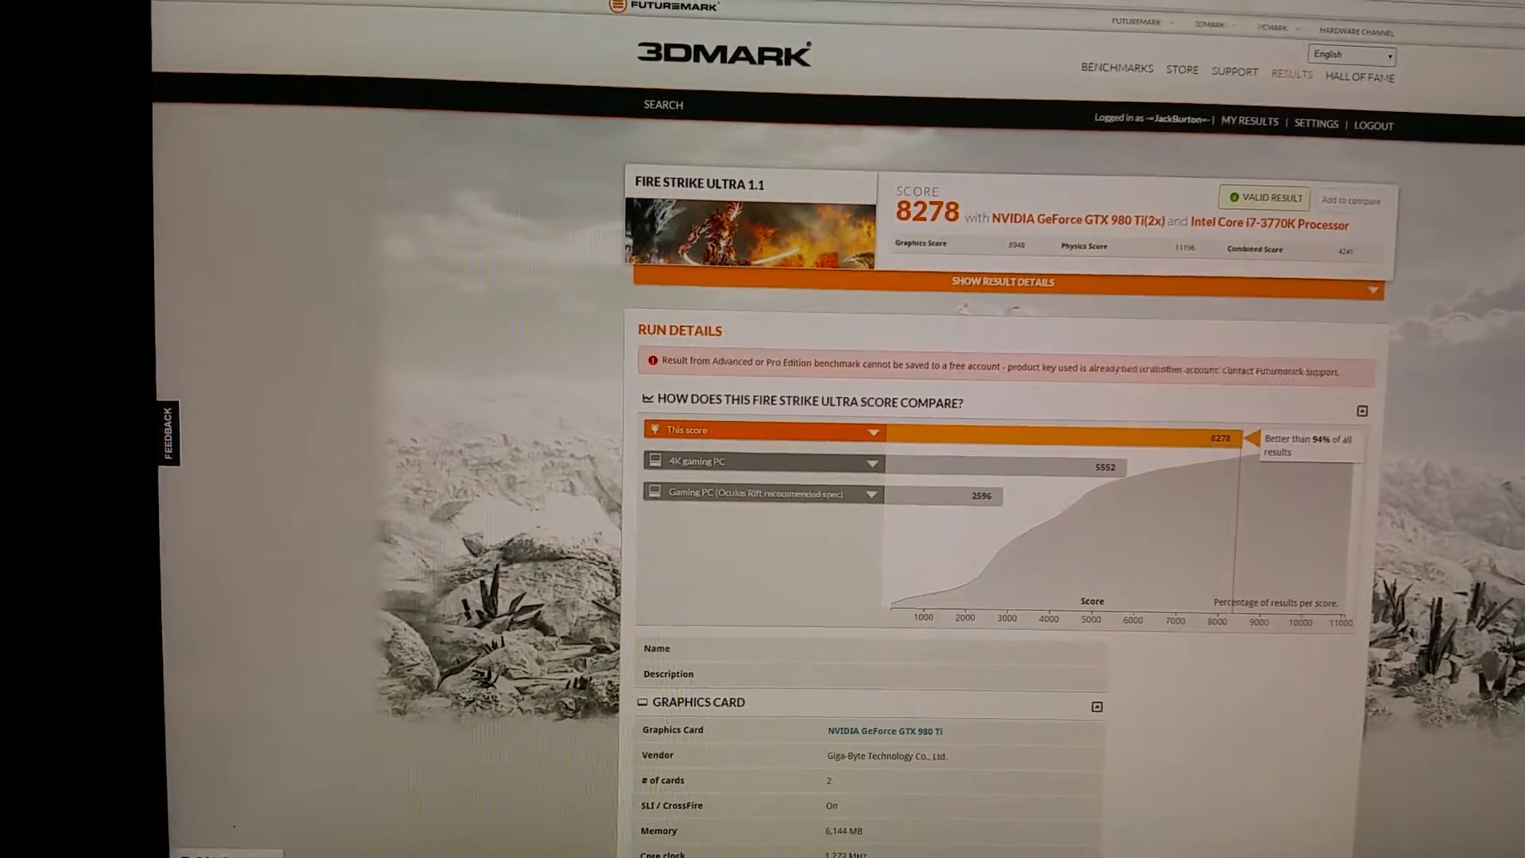
pyautogui.scroll(-3)
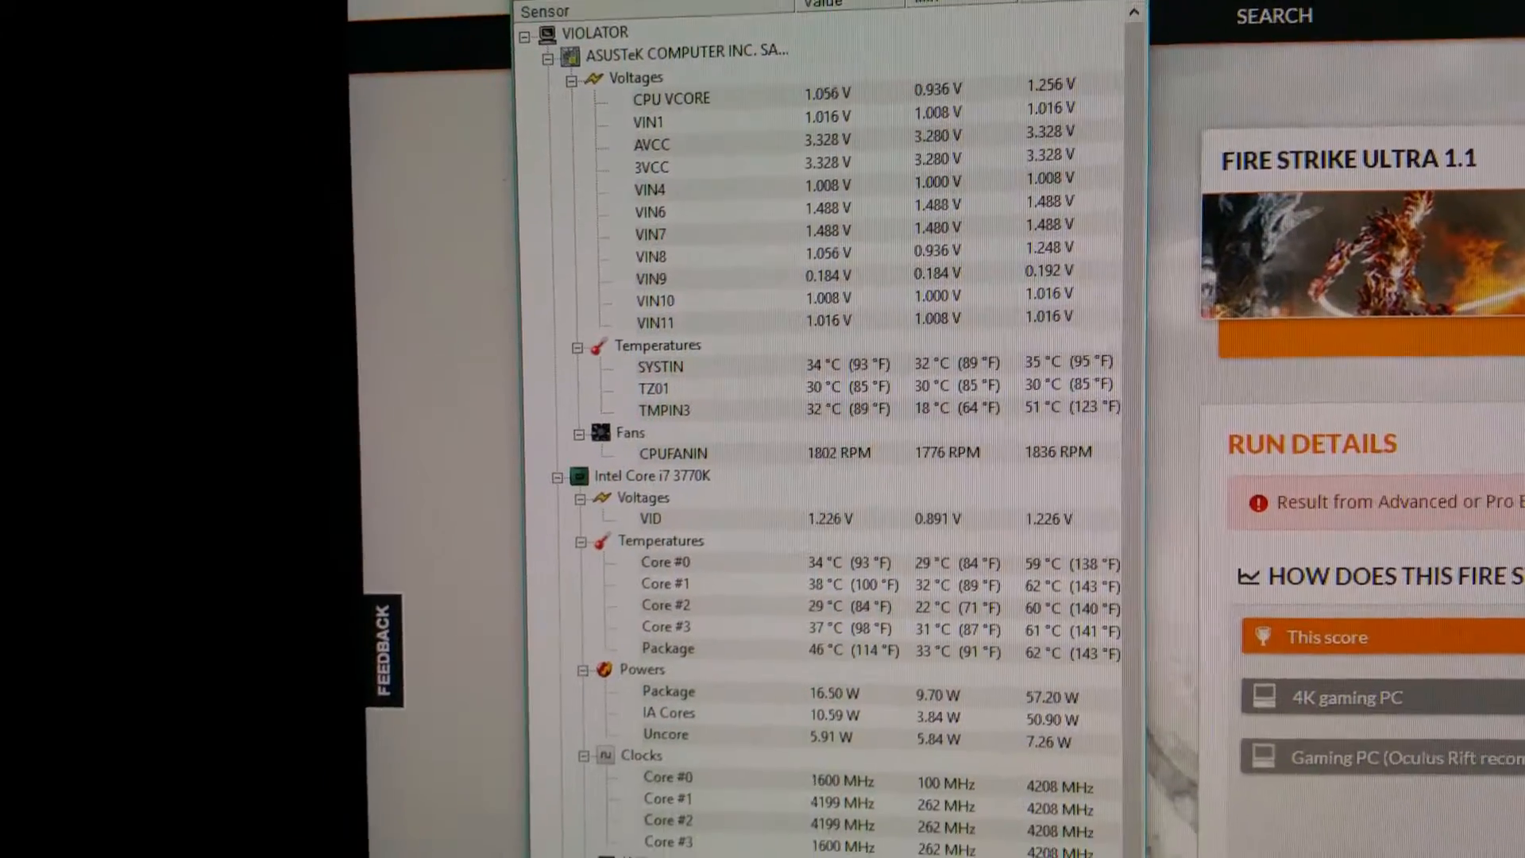
pyautogui.scroll(-3)
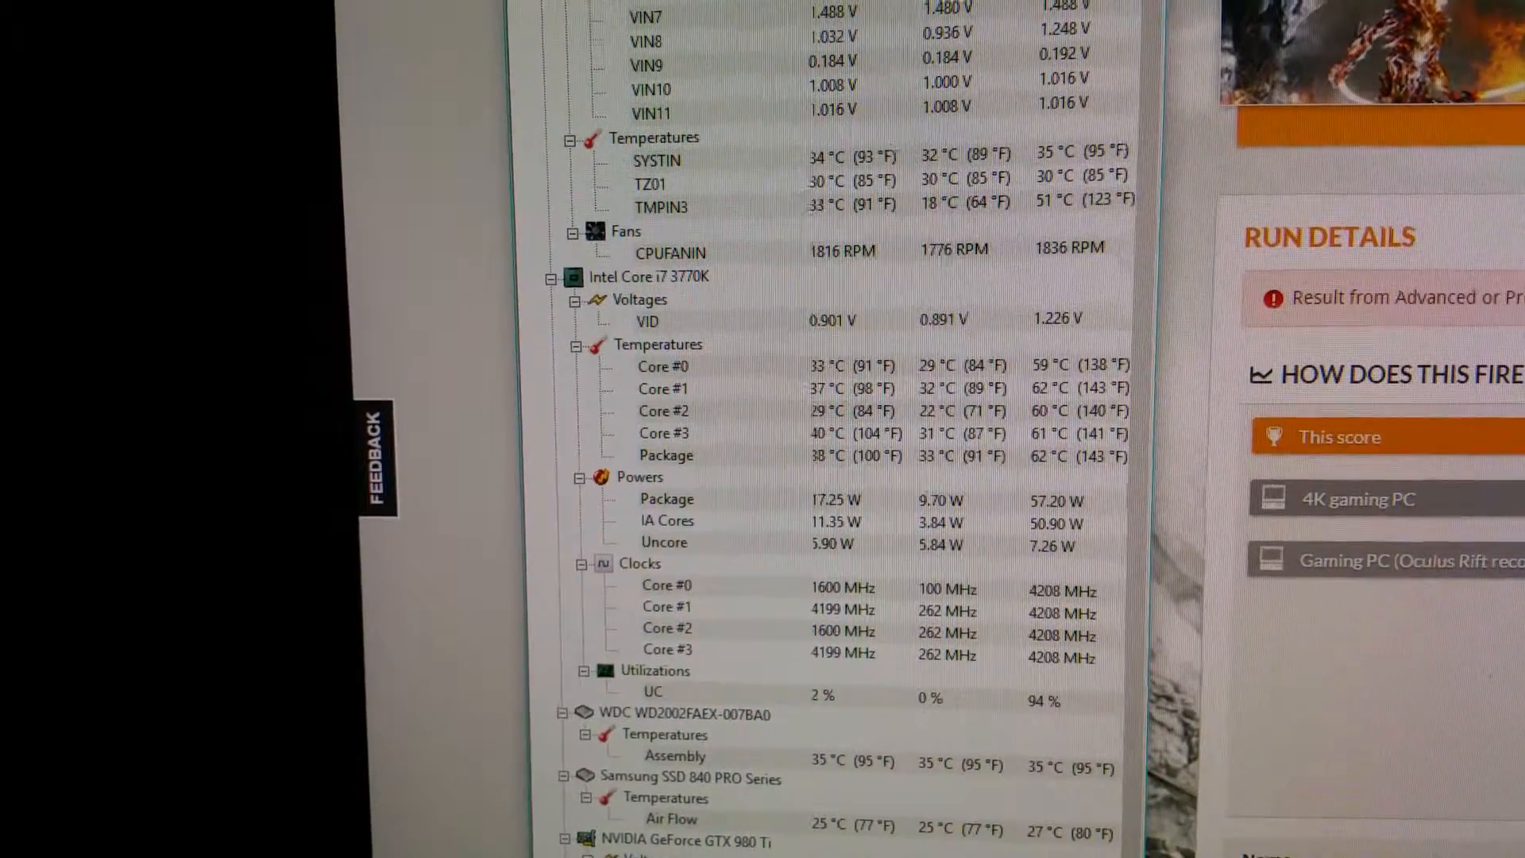
pyautogui.scroll(-3)
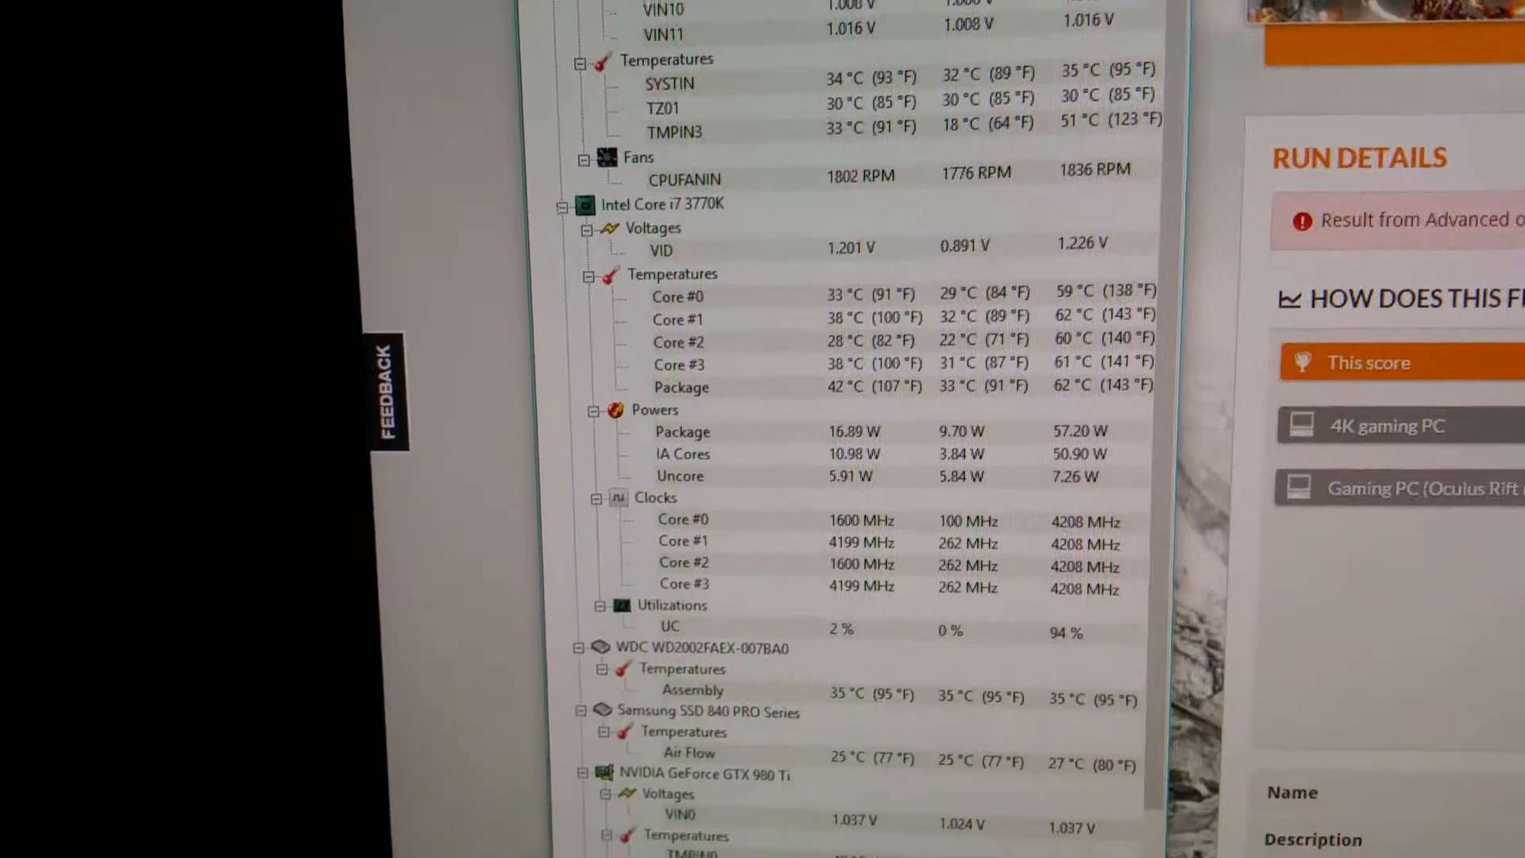
pyautogui.scroll(-3)
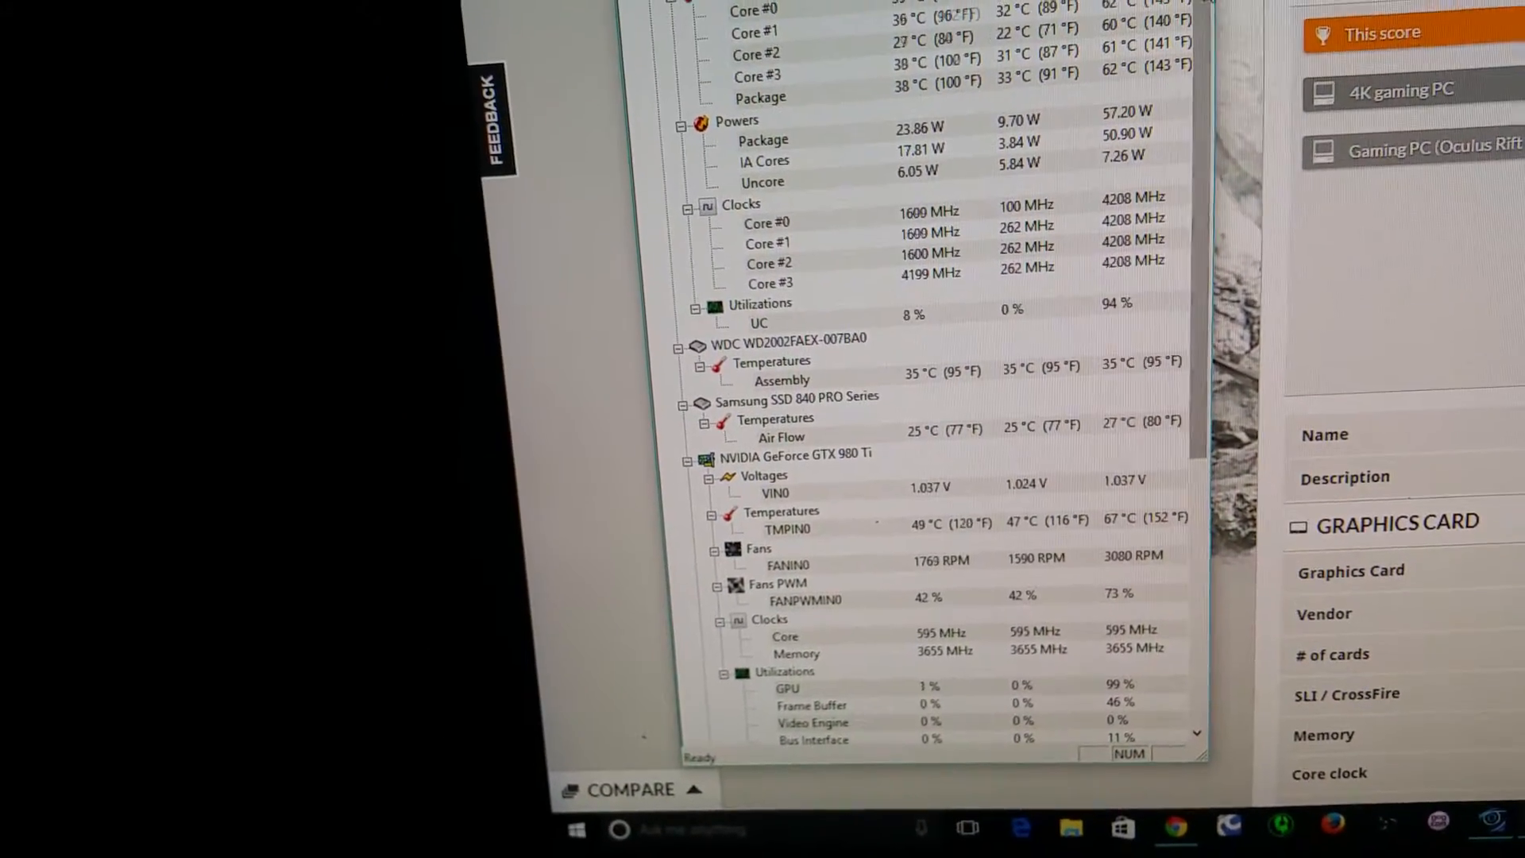
pyautogui.scroll(-3)
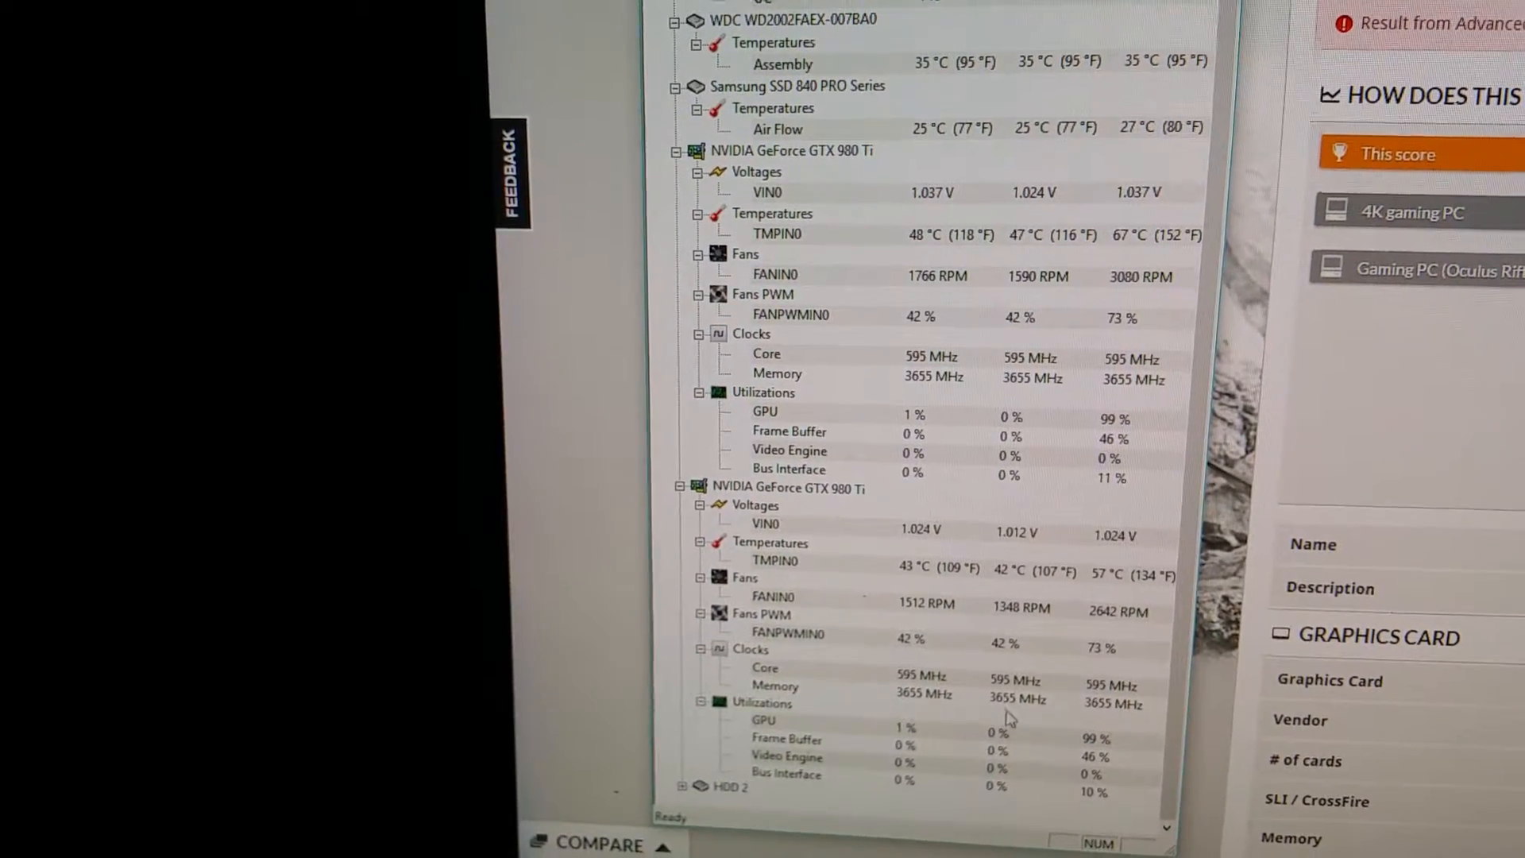
pyautogui.scroll(3)
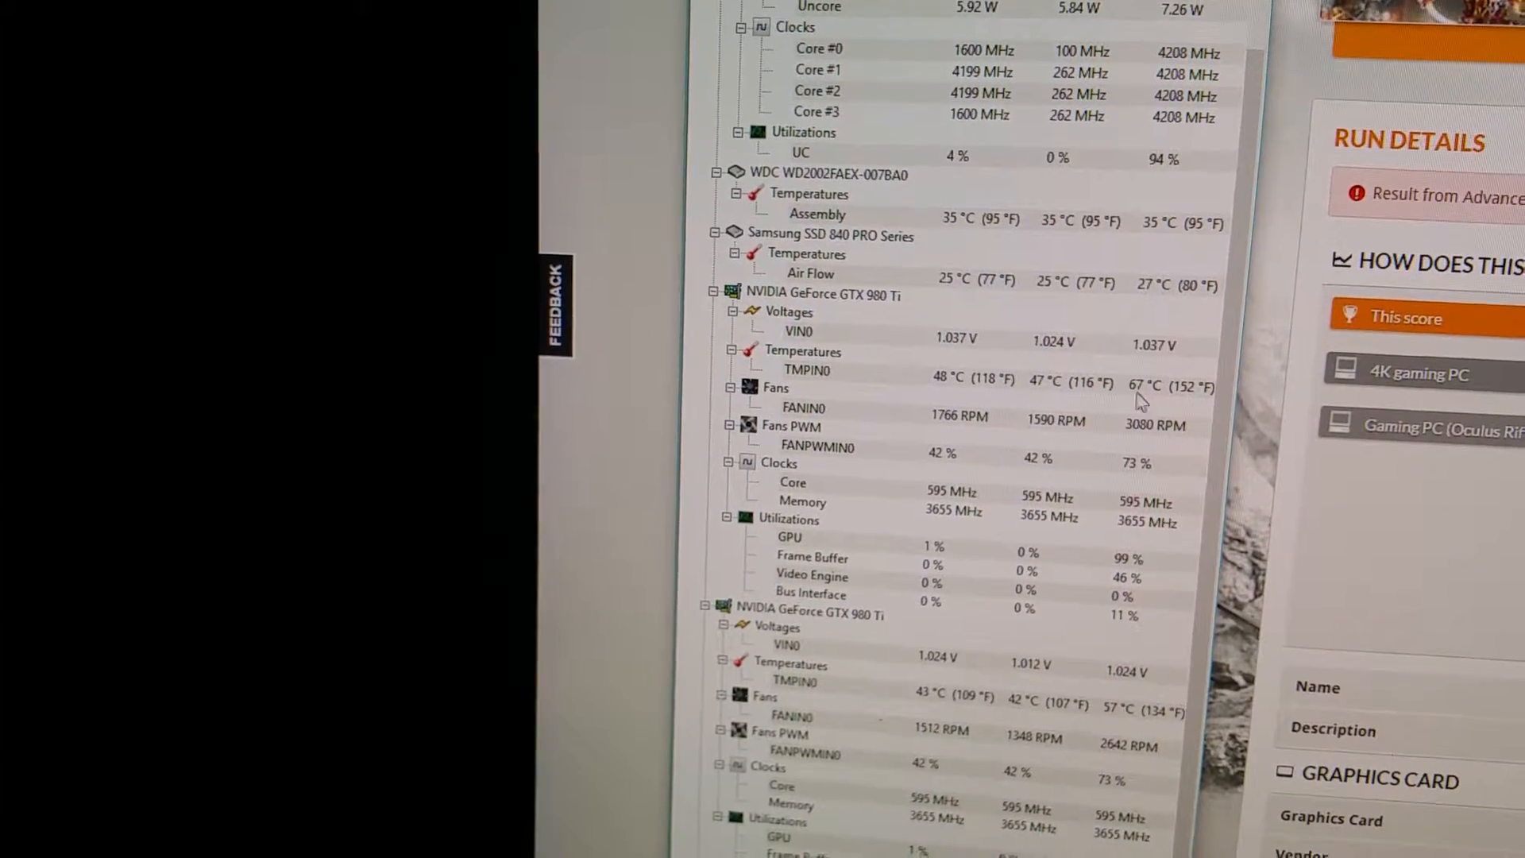
pyautogui.scroll(3)
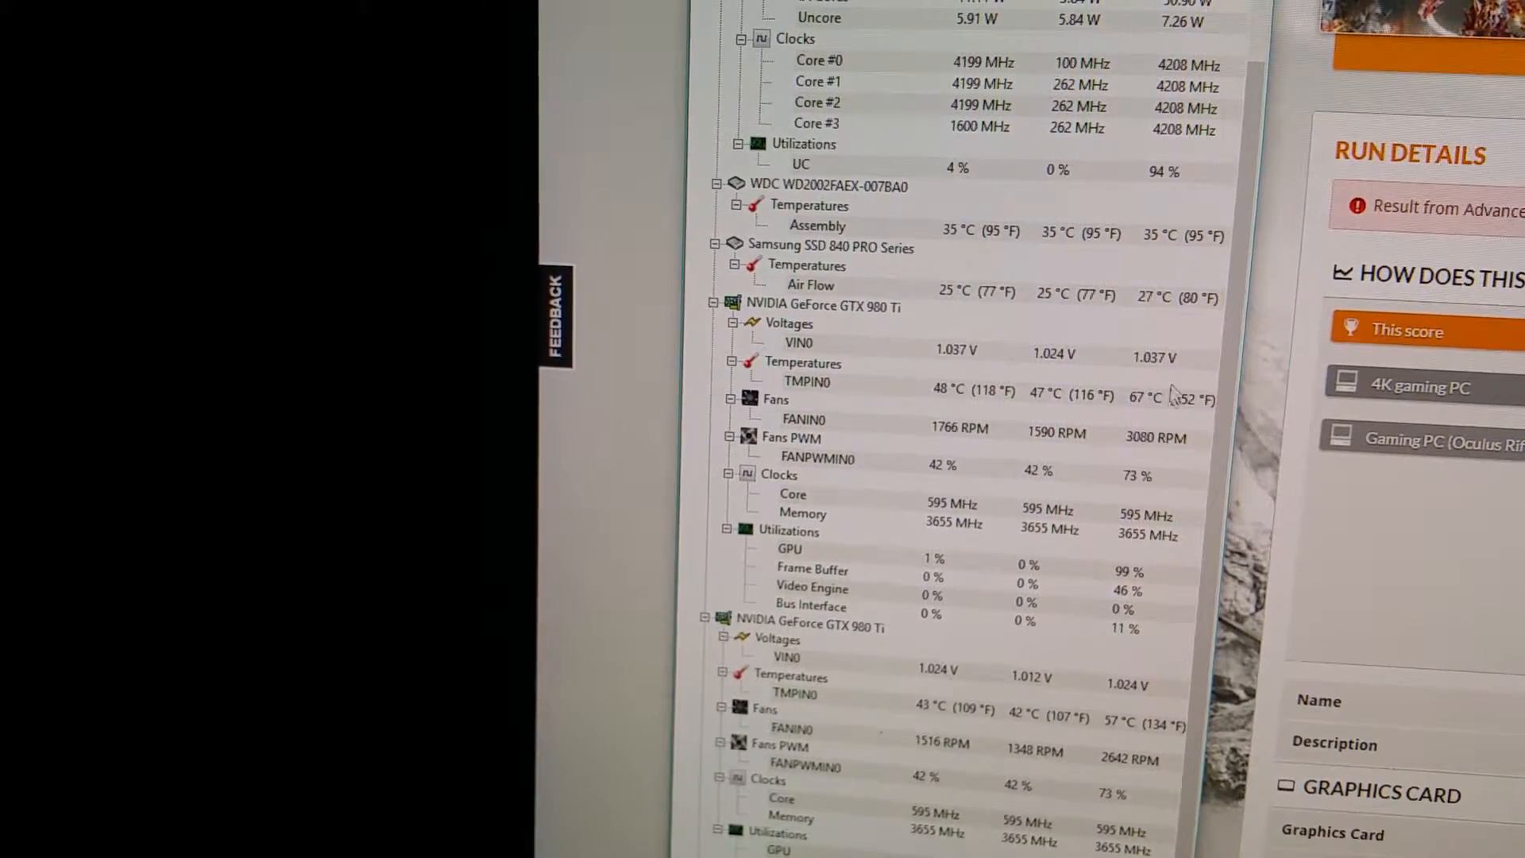